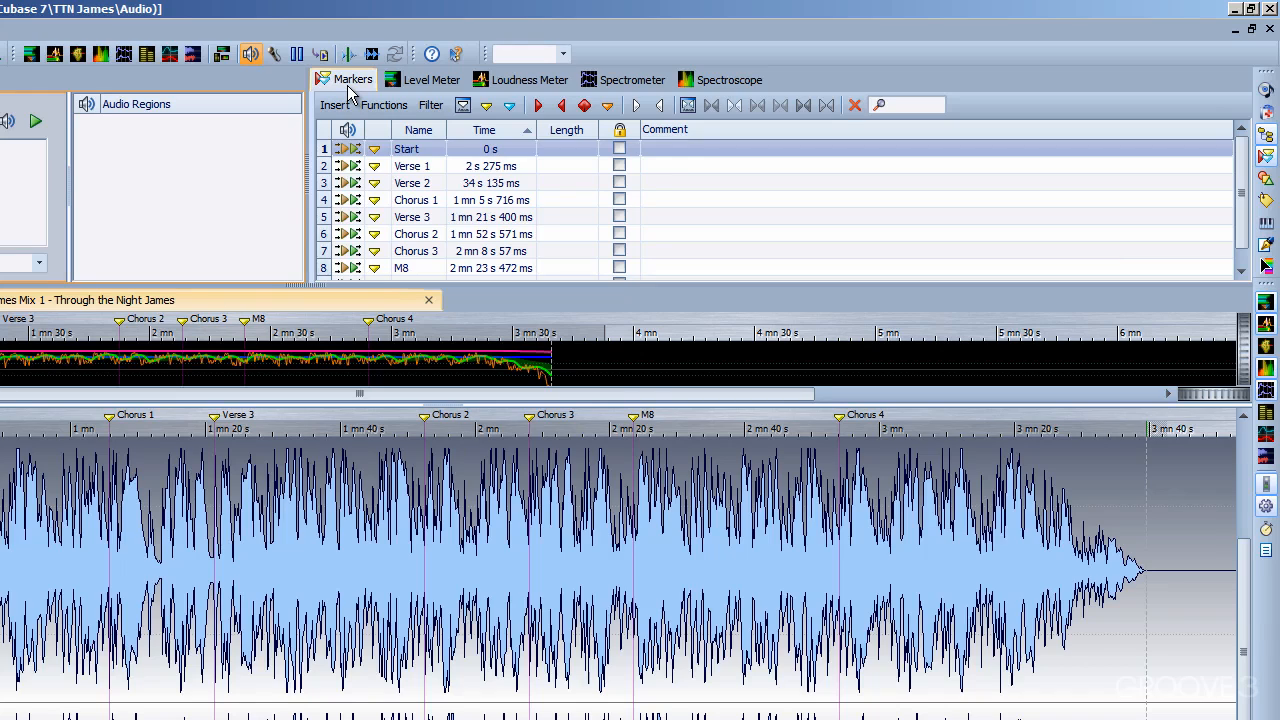
{"action": "mouse_move", "coordinate": [352, 95]}
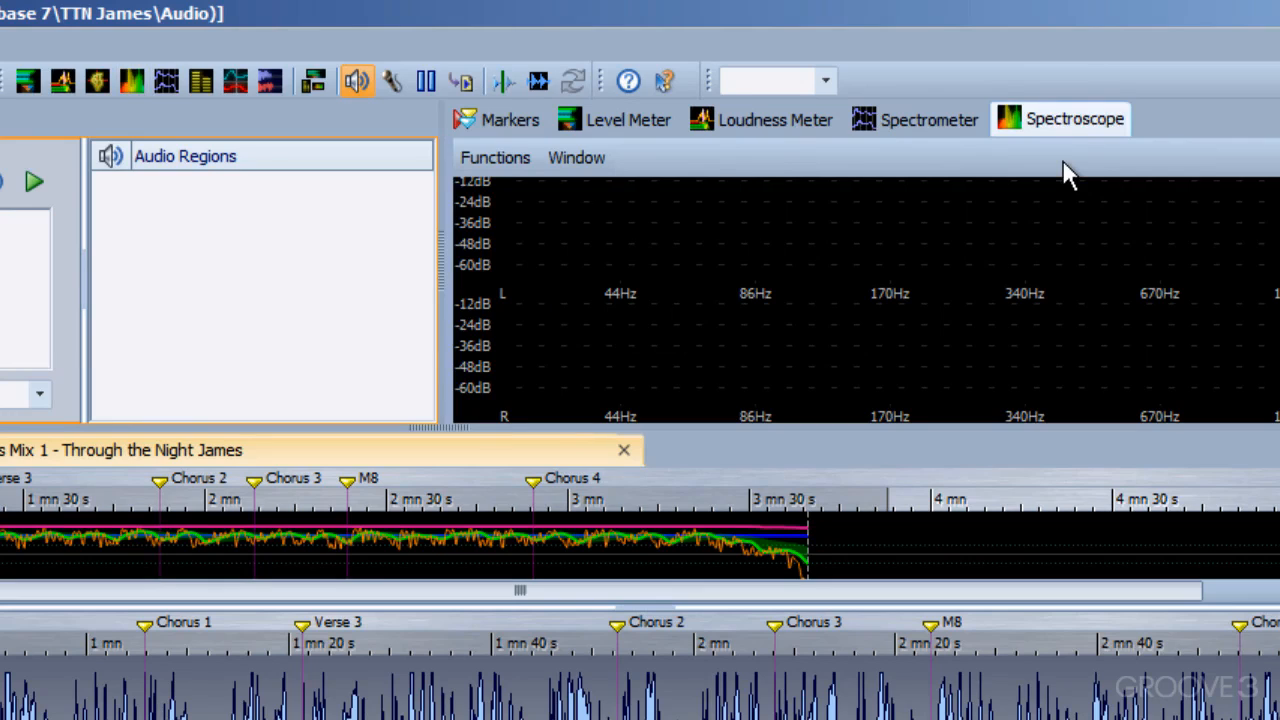
{"action": "mouse_move", "coordinate": [467, 263]}
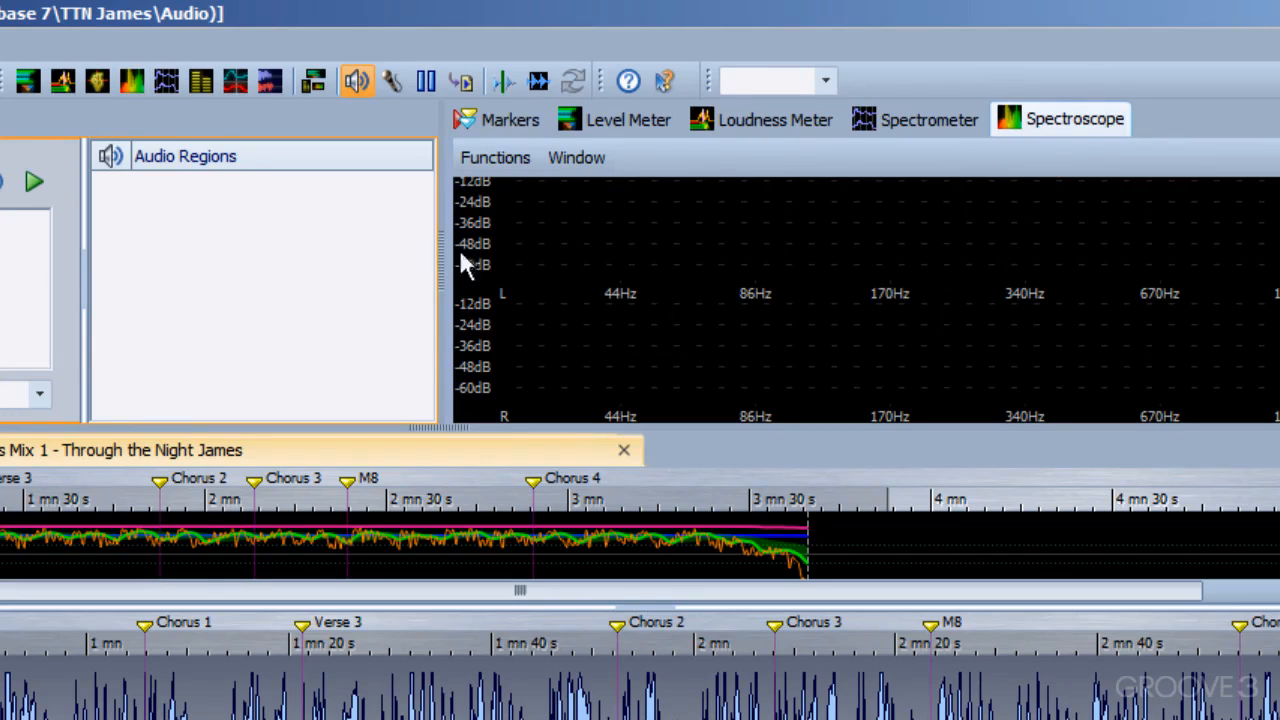
- Toggle the Spectroscope off, back on, then off again, leaving the Spectrometer showing
{"action": "left_click", "coordinate": [133, 81]}
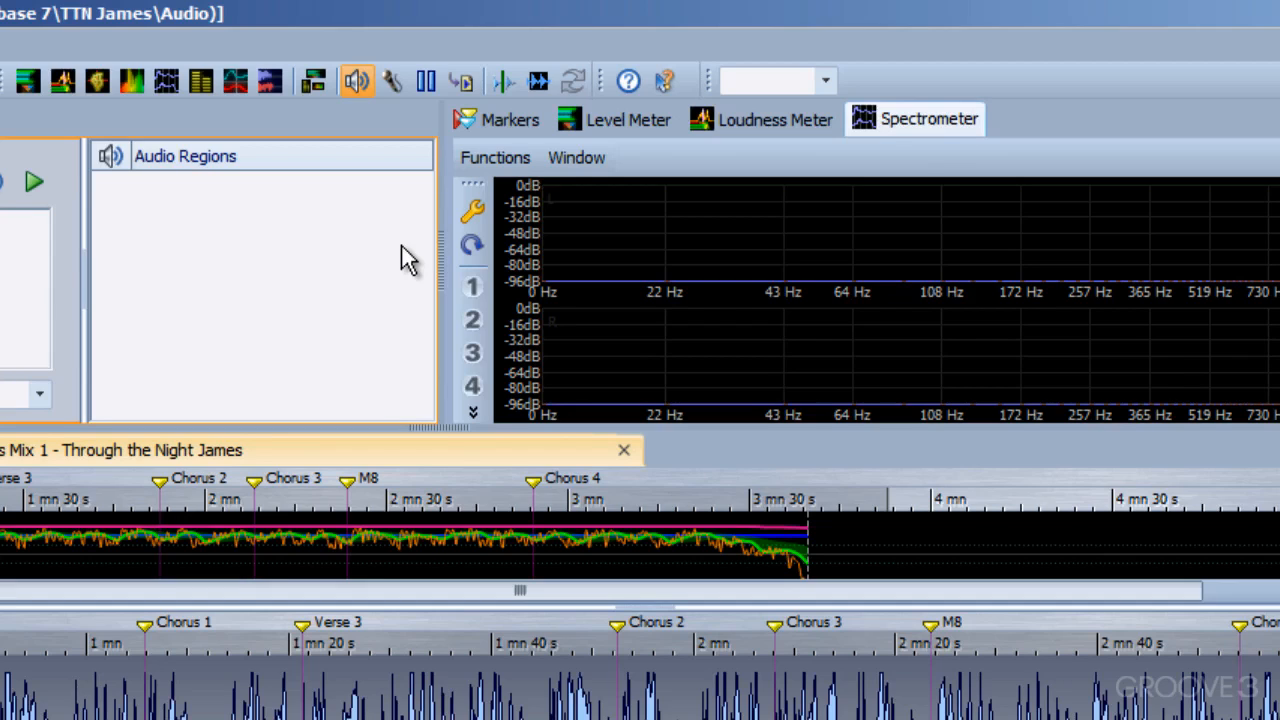
{"action": "mouse_move", "coordinate": [205, 168]}
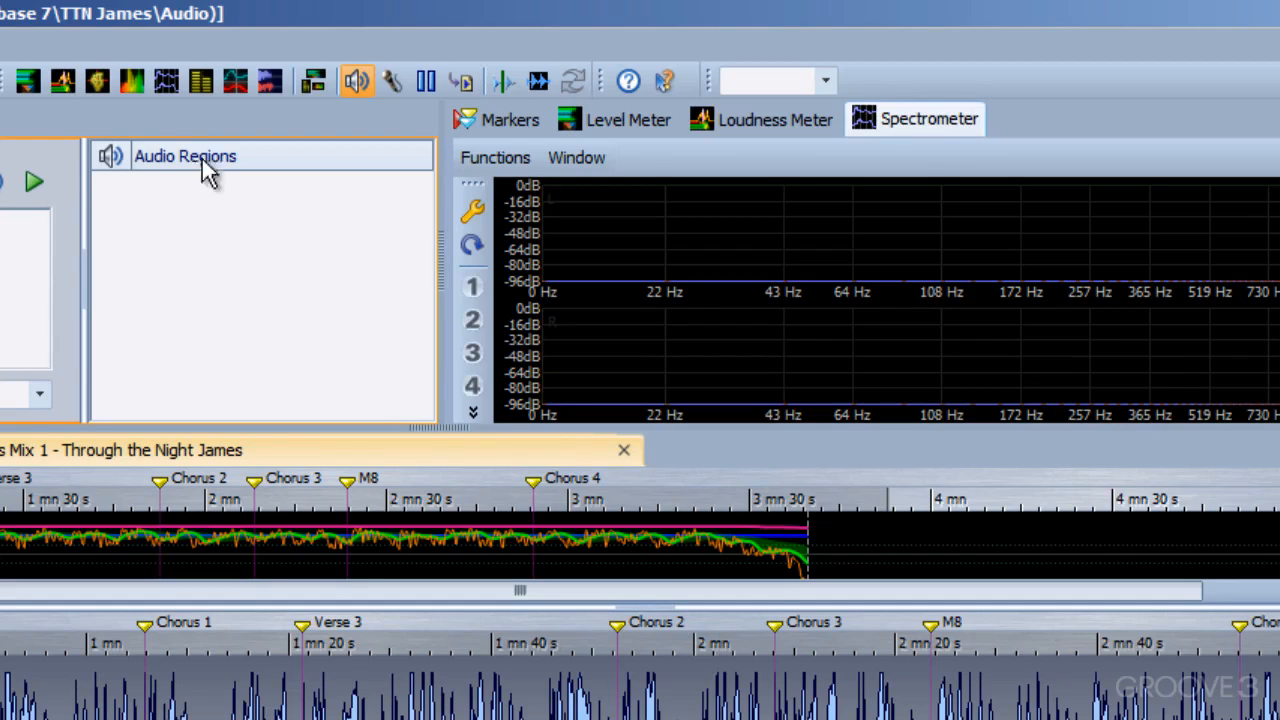
{"action": "left_click", "coordinate": [1061, 118]}
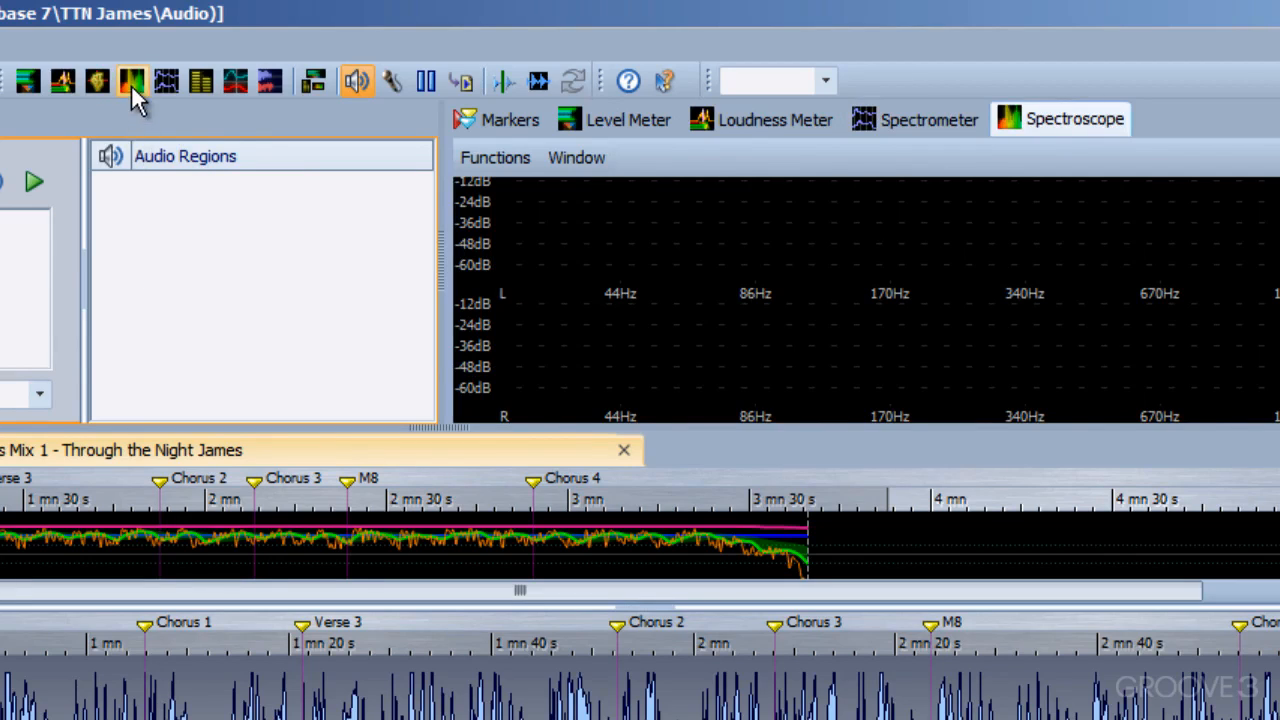
{"action": "left_click", "coordinate": [929, 118]}
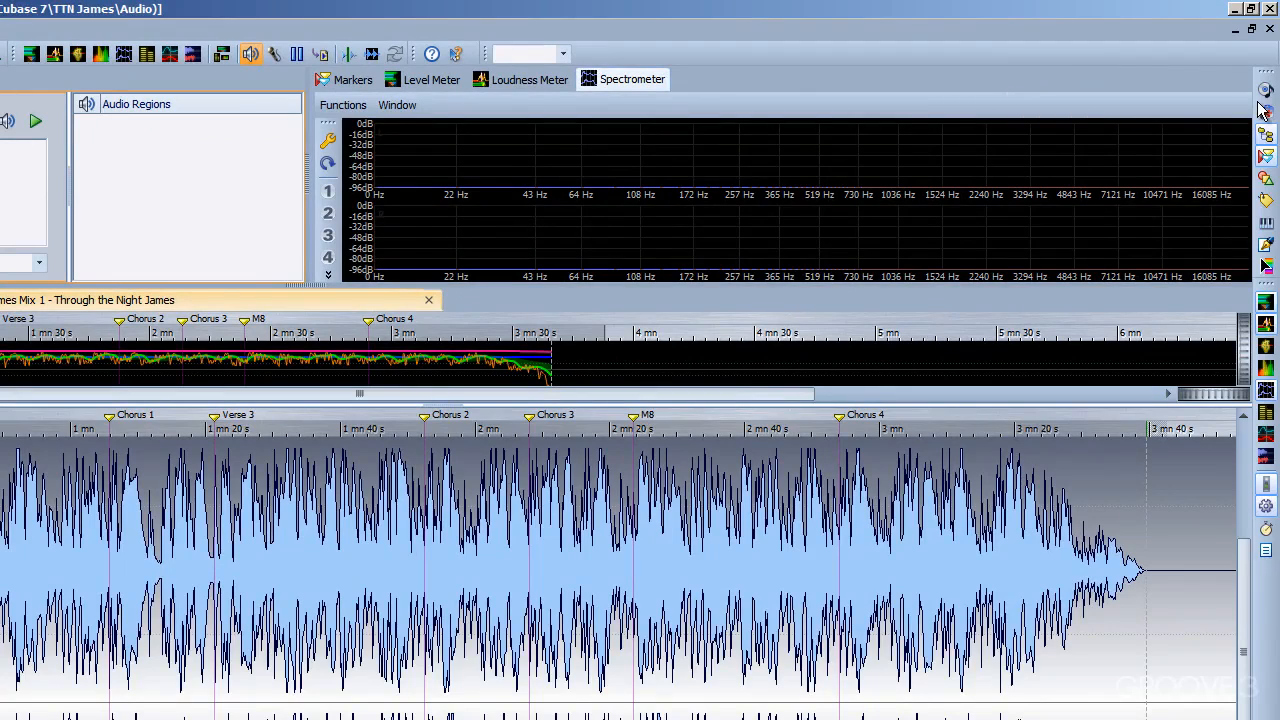
{"action": "mouse_move", "coordinate": [1264, 278]}
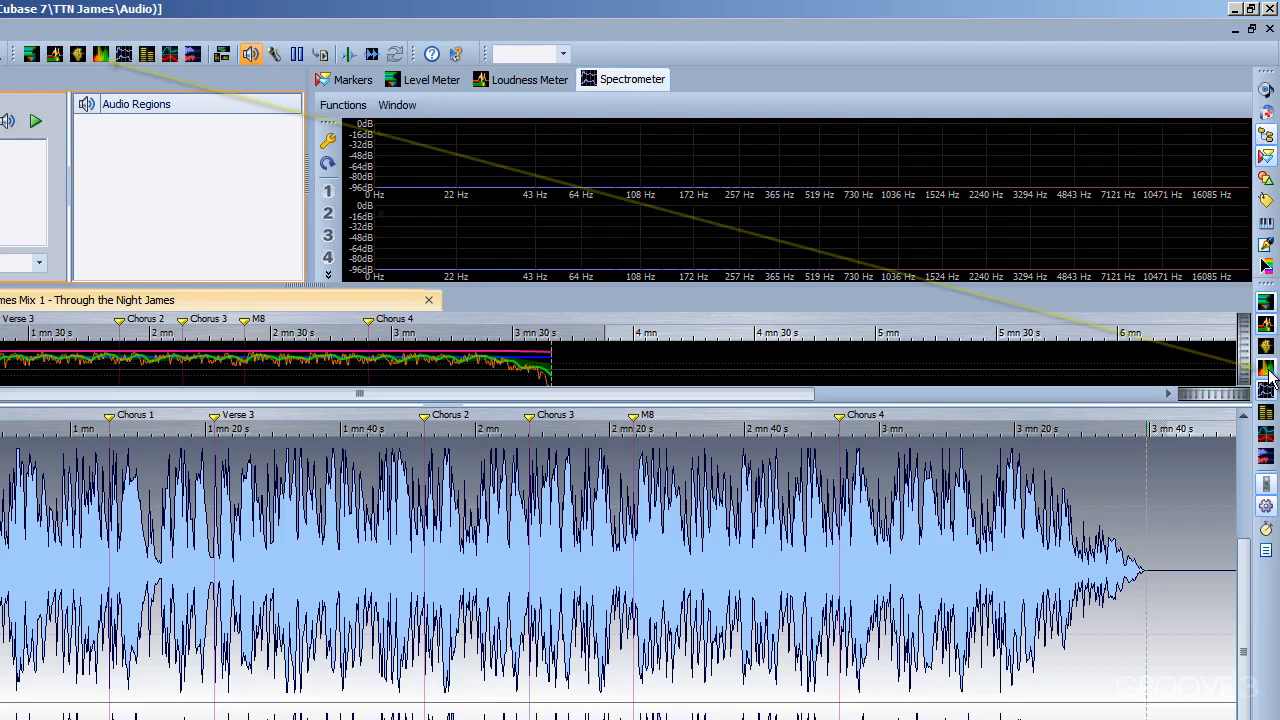
{"action": "mouse_move", "coordinate": [1266, 372]}
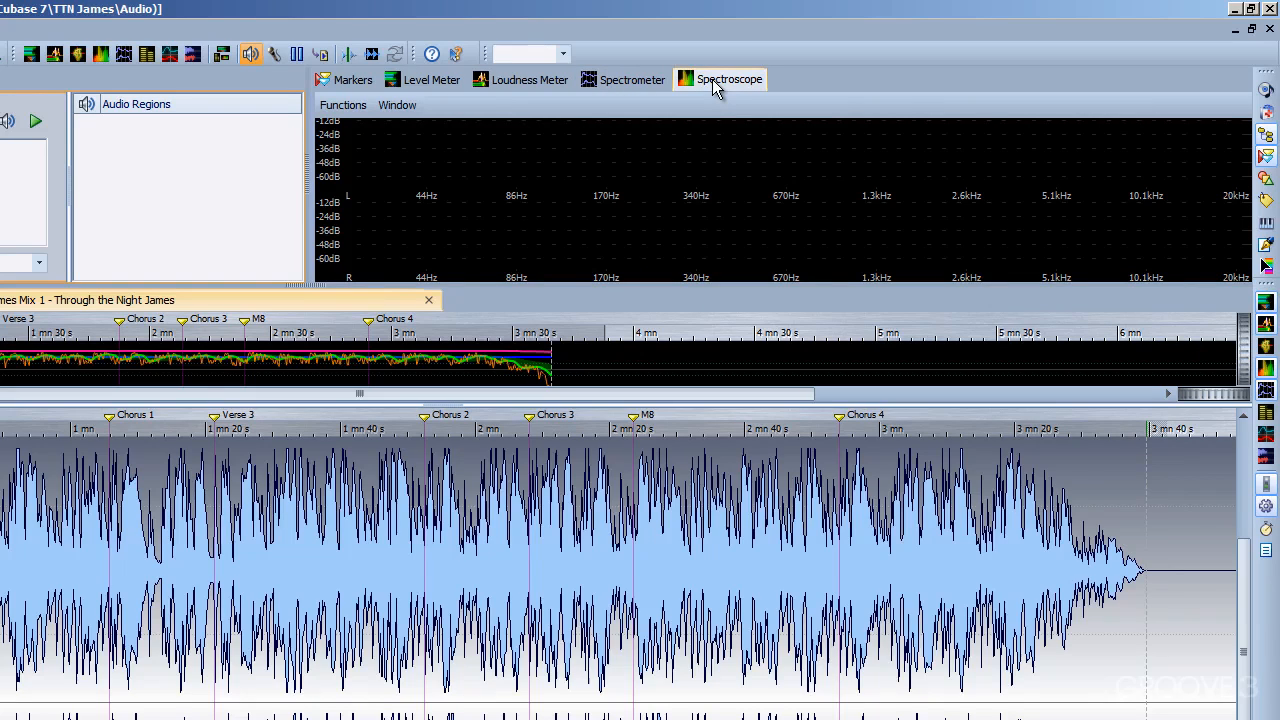
{"action": "mouse_move", "coordinate": [98, 66]}
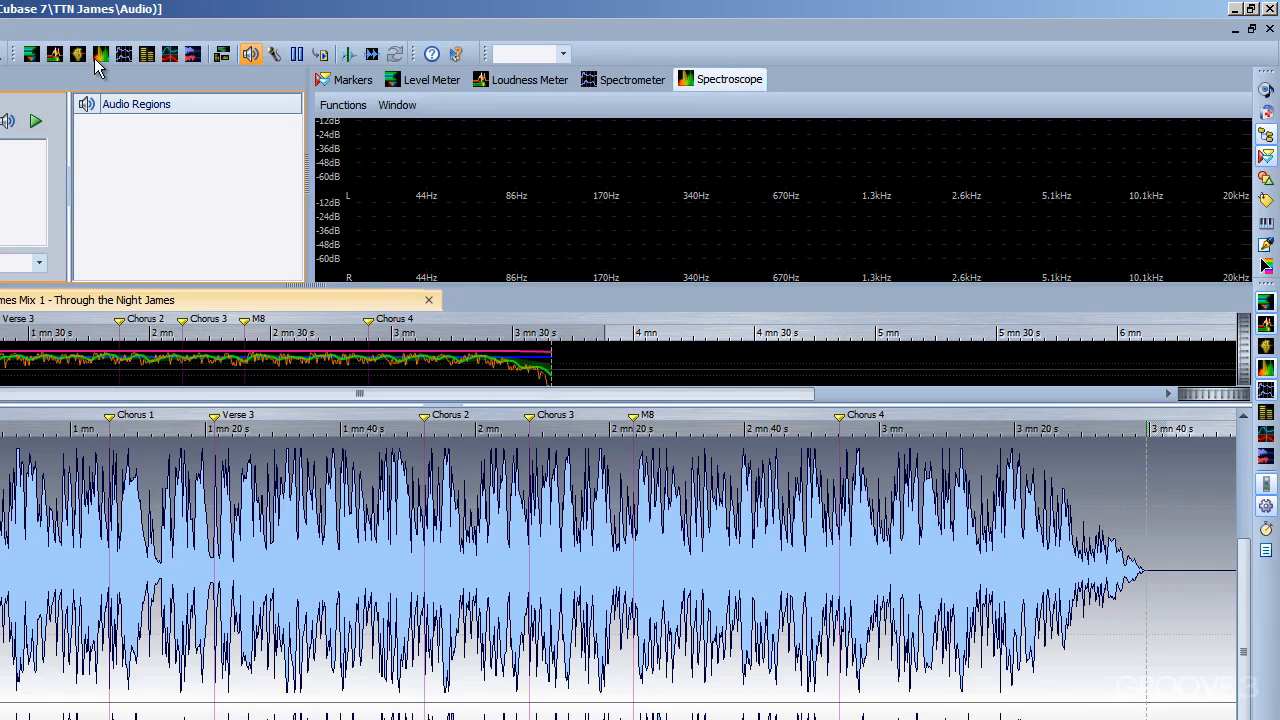
- Hide the Spectroscope from the top toolbar, leaving the Markers list in view
{"action": "left_click", "coordinate": [101, 55]}
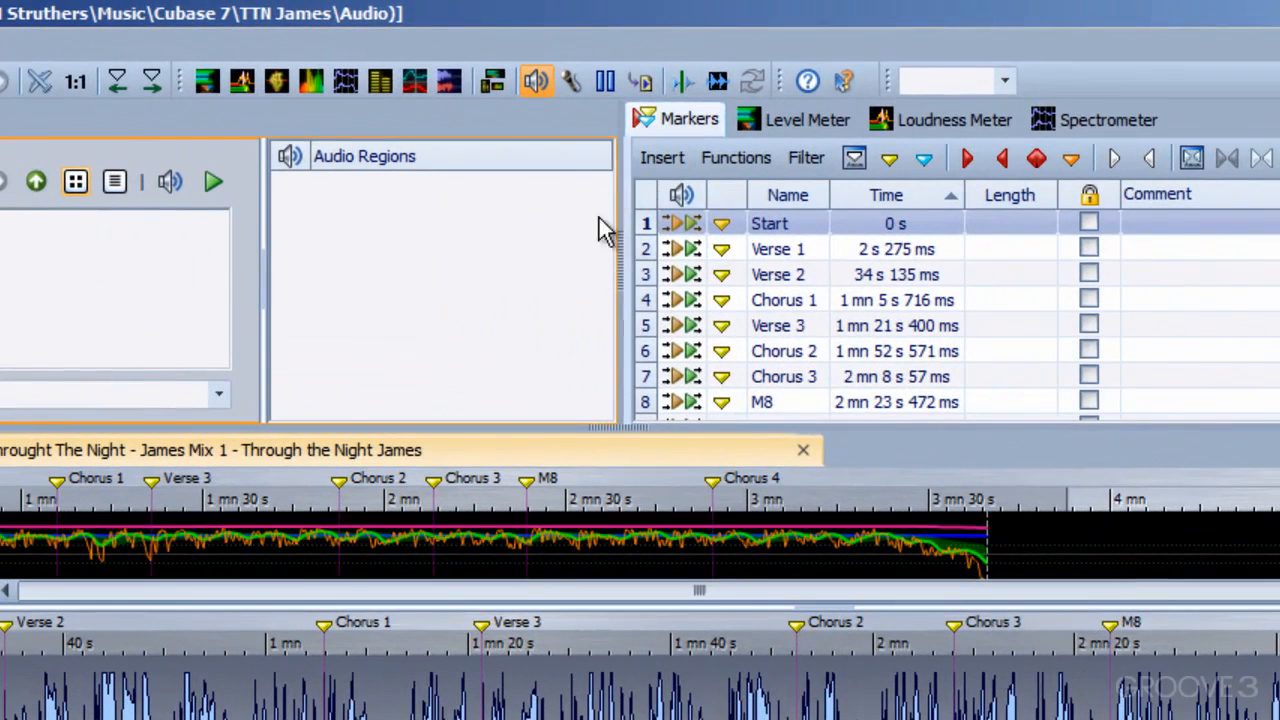
{"action": "mouse_move", "coordinate": [400, 200]}
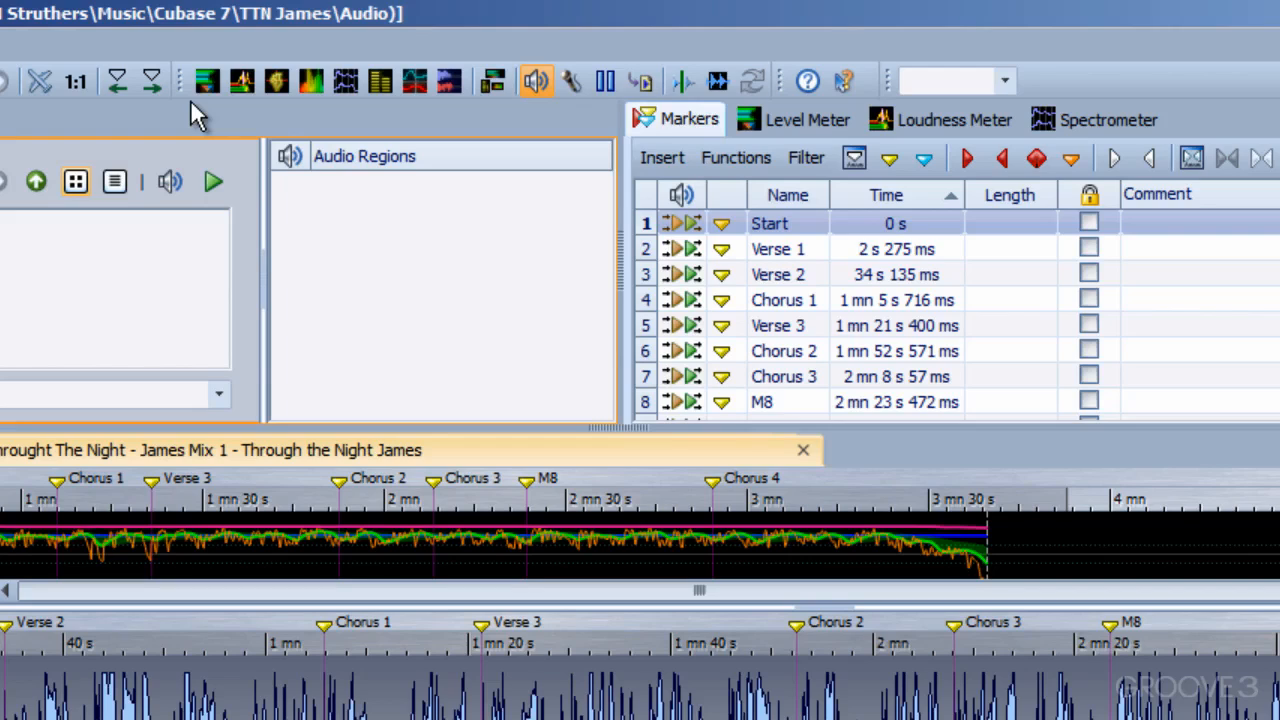
{"action": "mouse_move", "coordinate": [185, 90]}
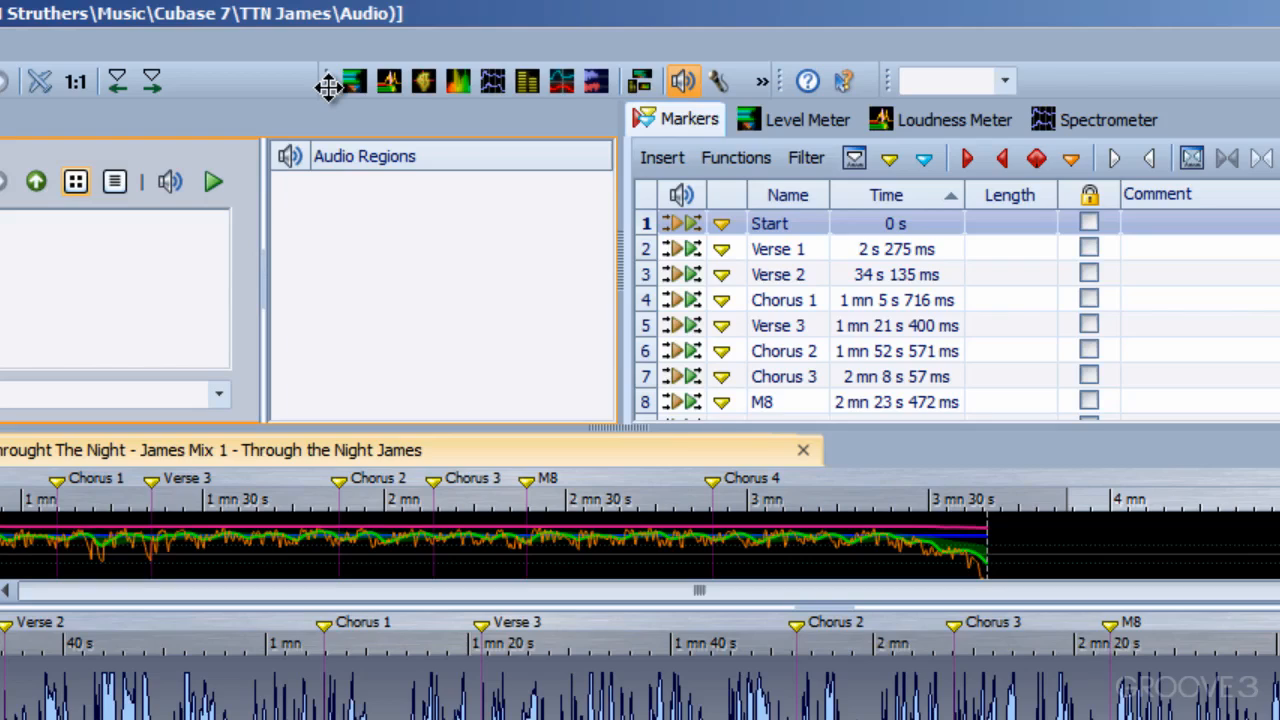
{"action": "mouse_move", "coordinate": [333, 140]}
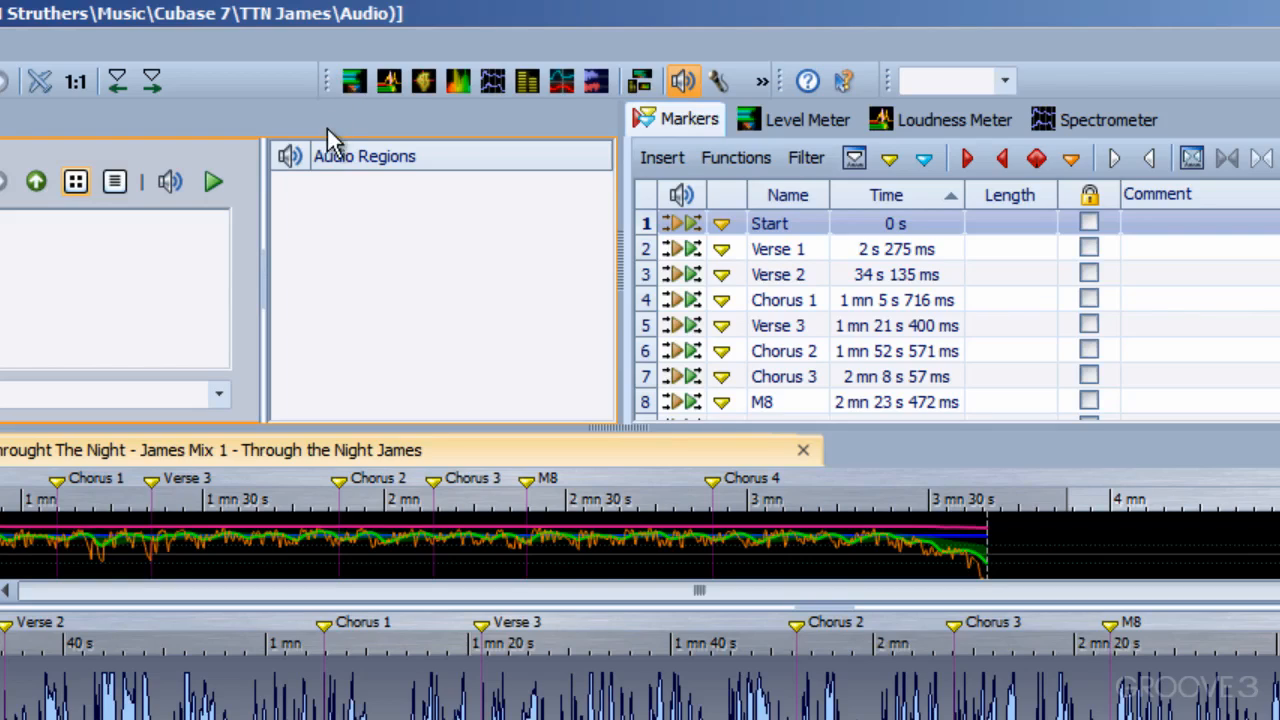
{"action": "mouse_move", "coordinate": [330, 97]}
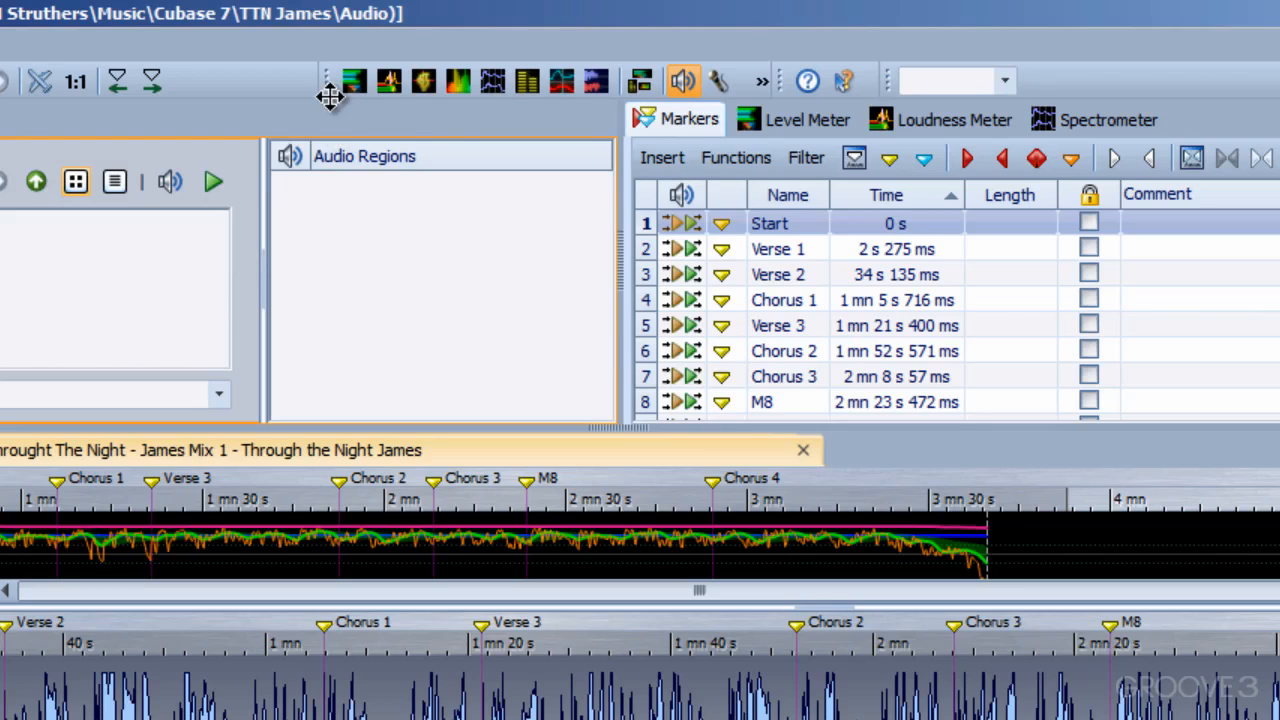
{"action": "mouse_move", "coordinate": [362, 165]}
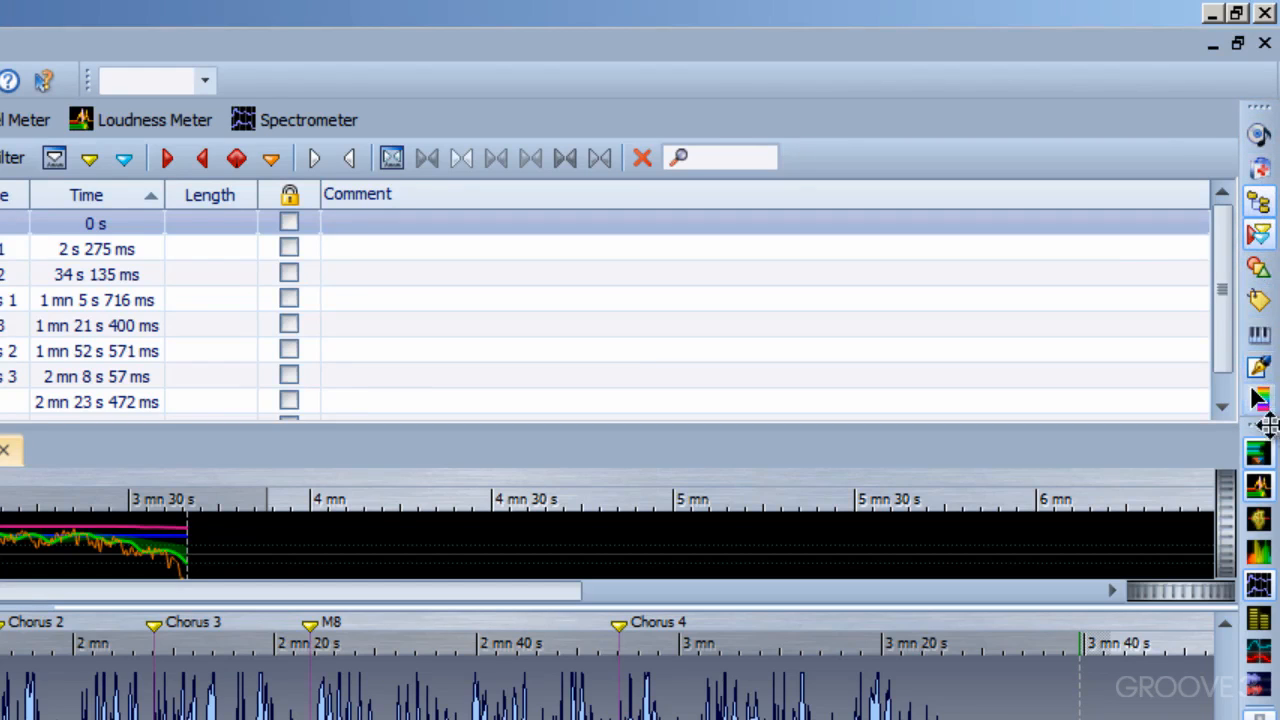
{"action": "mouse_move", "coordinate": [1258, 135]}
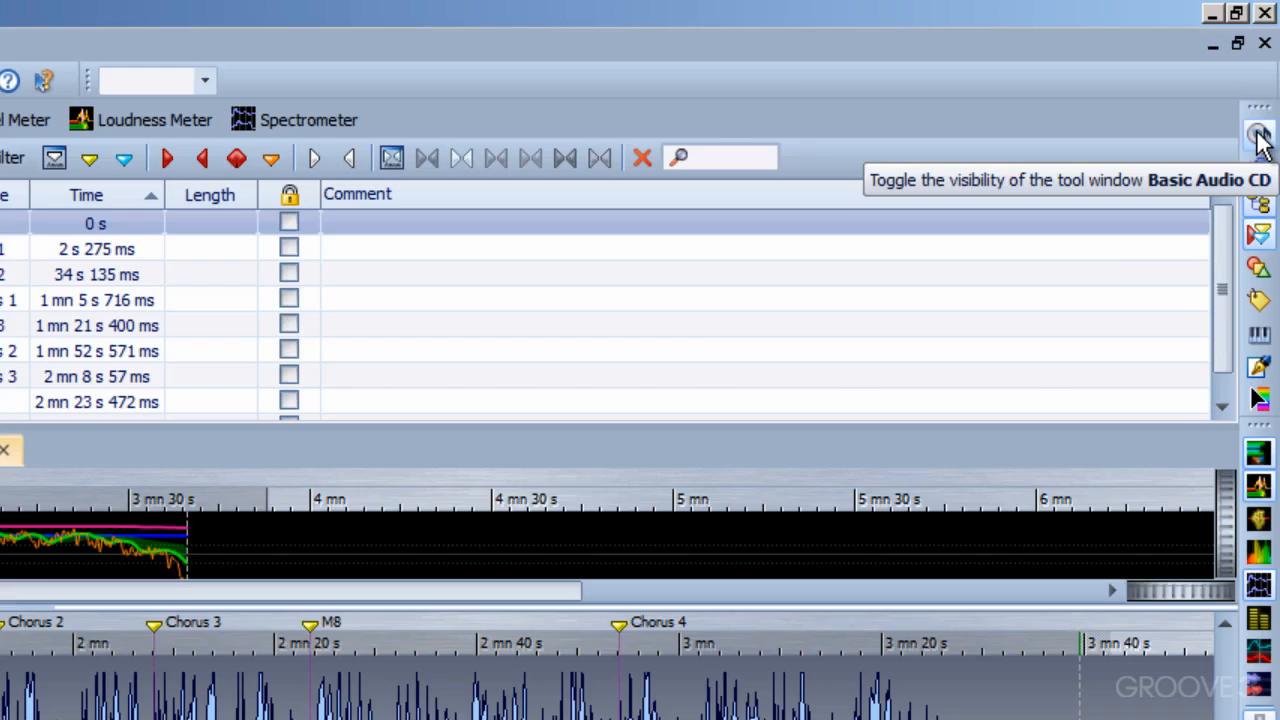
- Open the Basic Audio CD tool window, showing its empty untitled track list
{"action": "left_click", "coordinate": [1259, 140]}
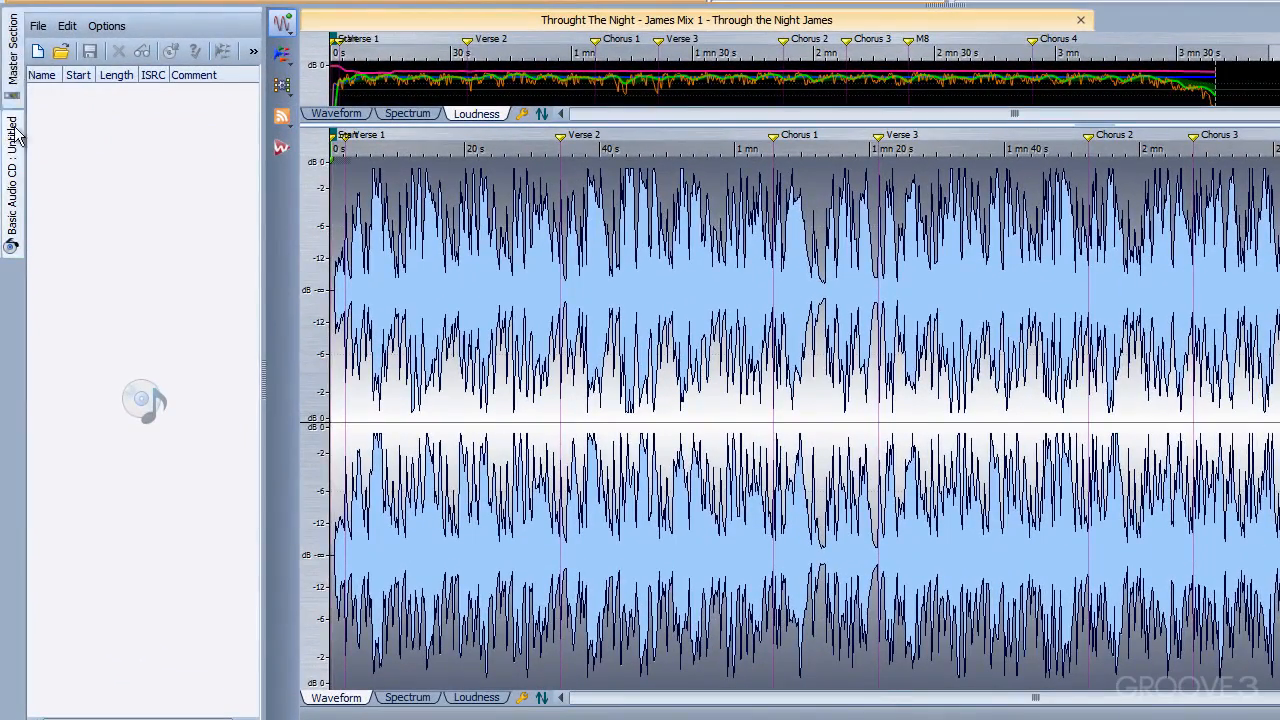
{"action": "mouse_move", "coordinate": [15, 200]}
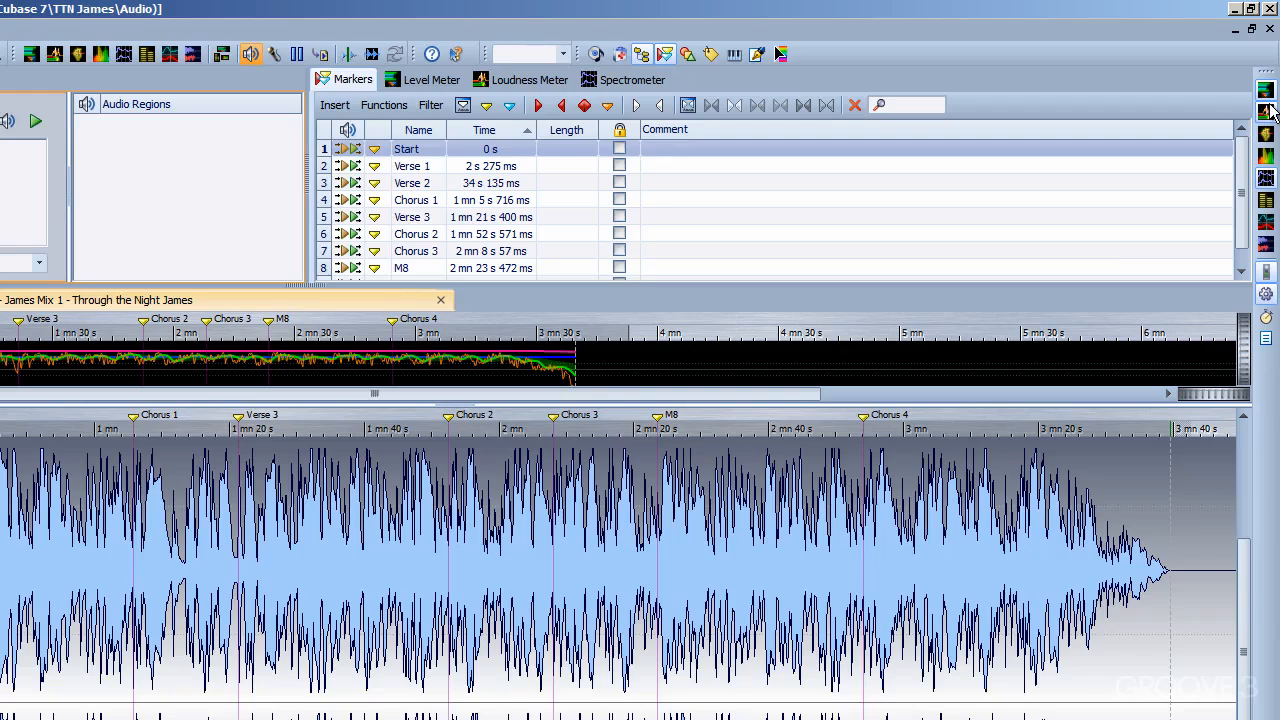
{"action": "mouse_move", "coordinate": [703, 93]}
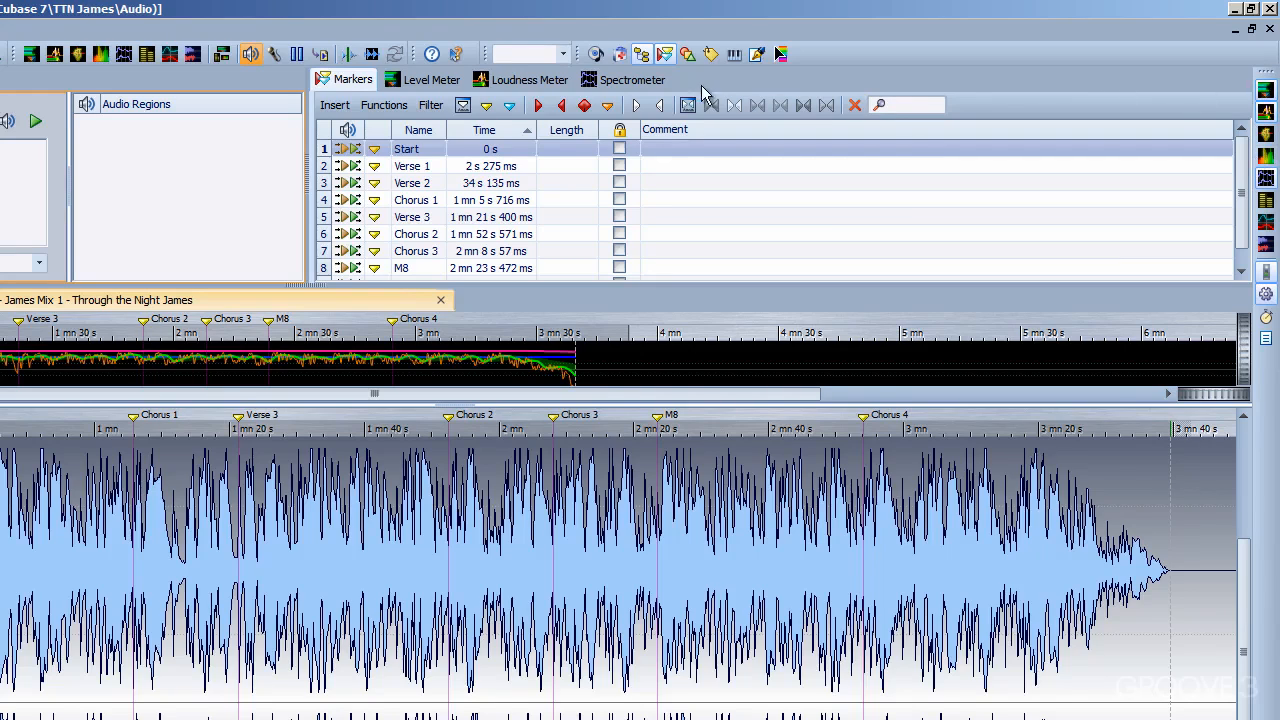